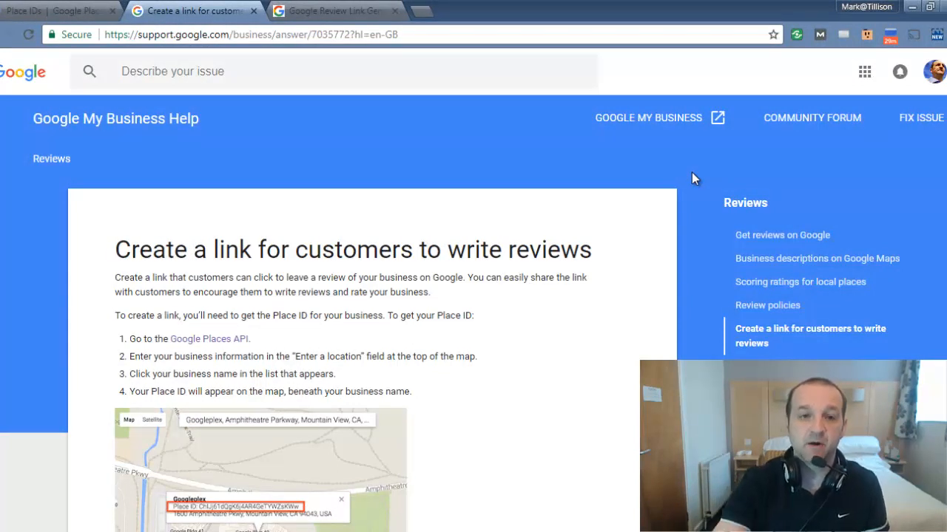
Skim the review-link help article and follow its step-1 link to the Google Places API page
scroll("down", 3)
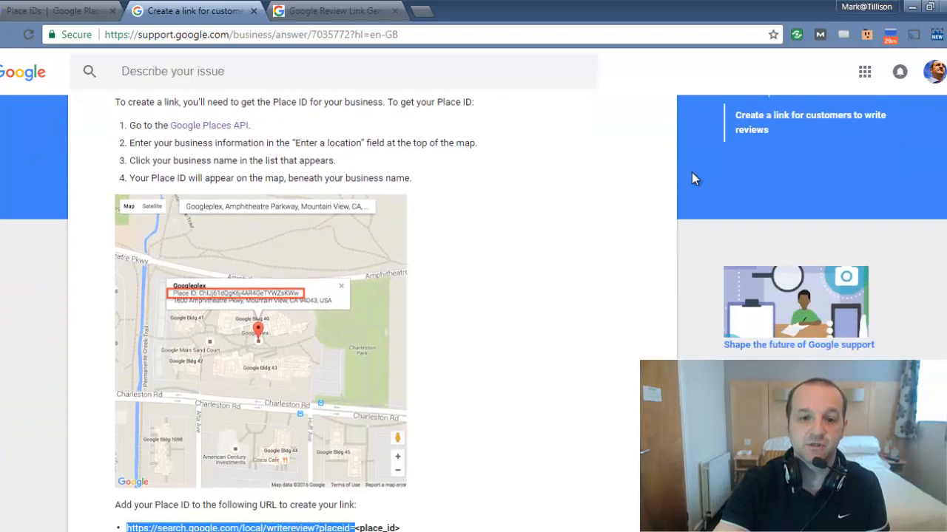
scroll("down", 3)
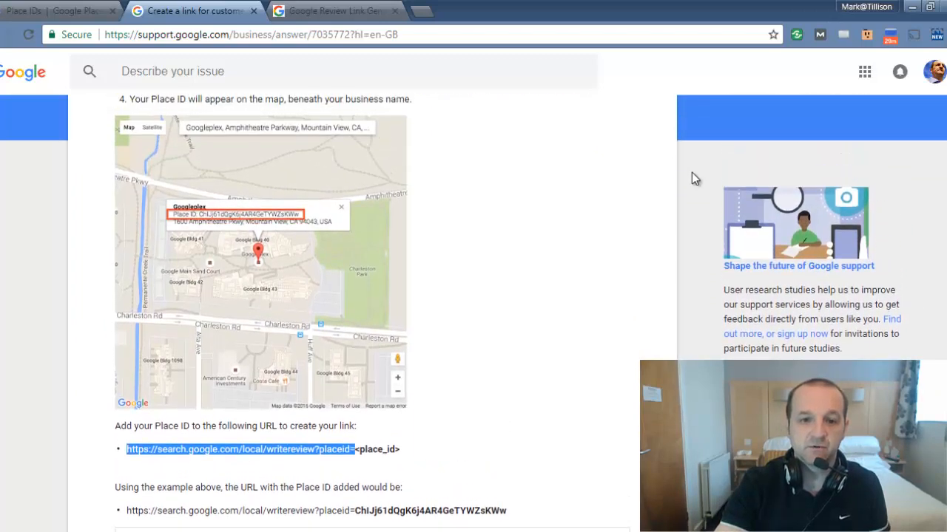
scroll("up", 3)
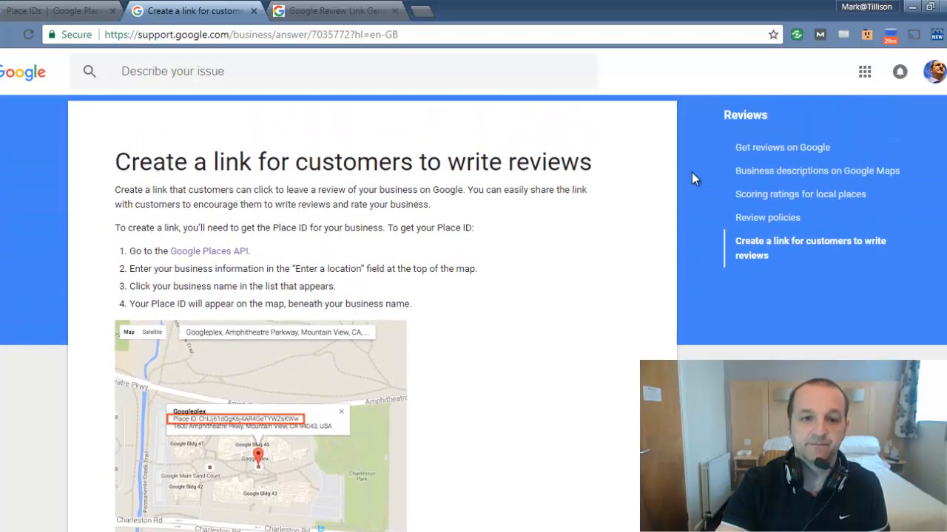
mouse_move(520, 156)
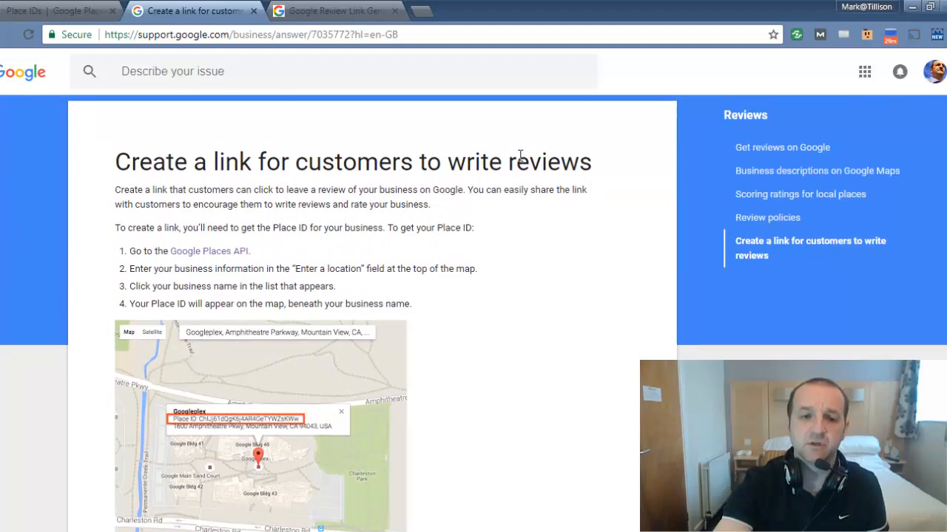
mouse_move(288, 268)
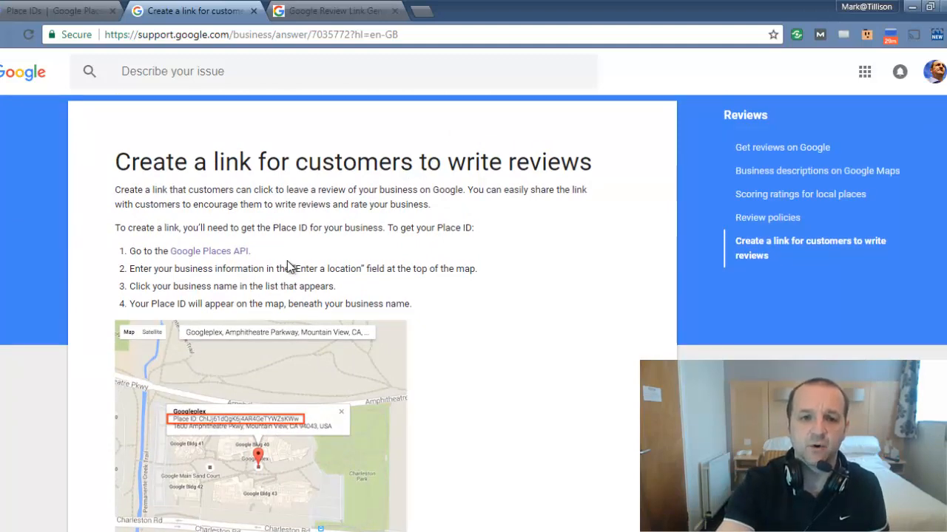
left_click(209, 251)
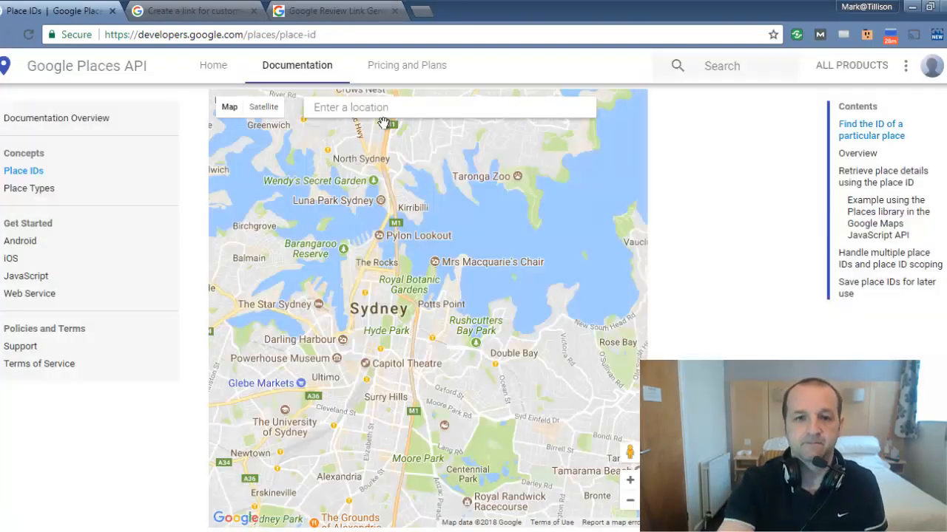
Search the Place ID finder for 'tillison con', choose Tillison Consulting, and select its Place ID
left_click(449, 106)
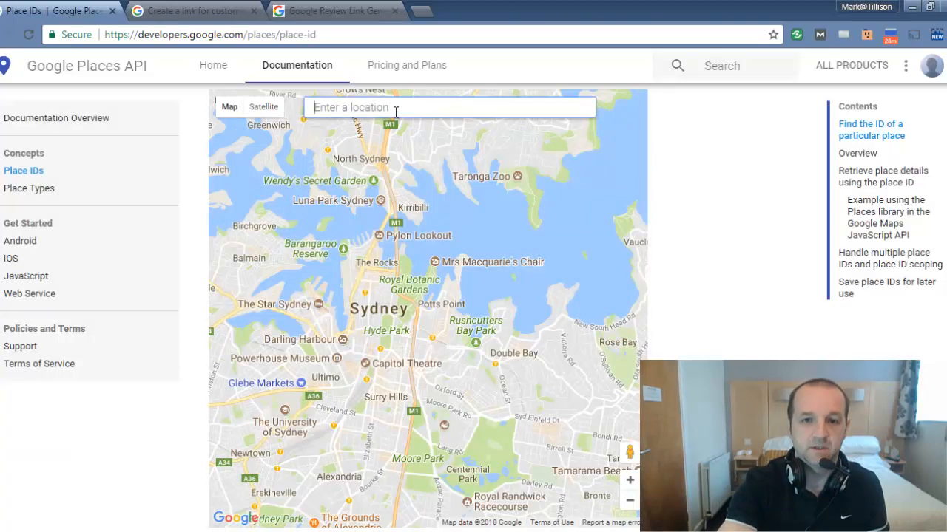
type("tillison con")
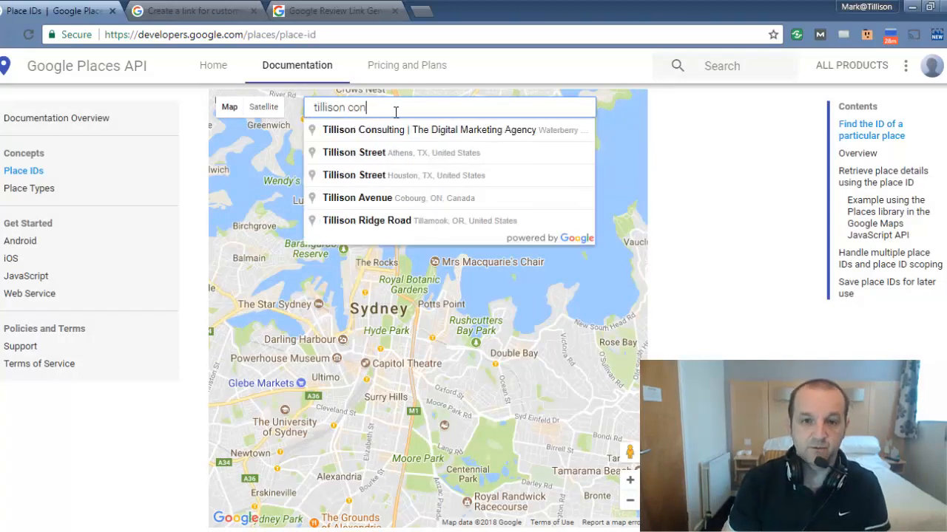
left_click(452, 130)
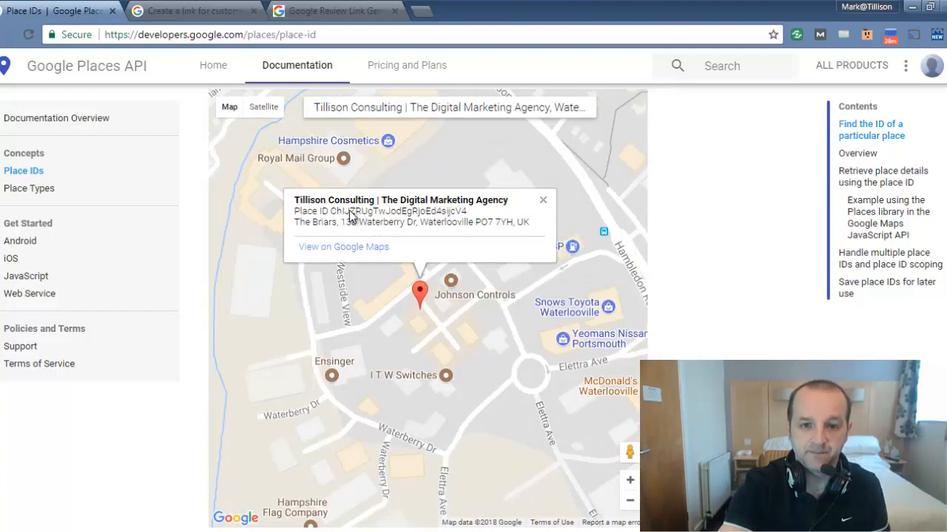
double_click(398, 211)
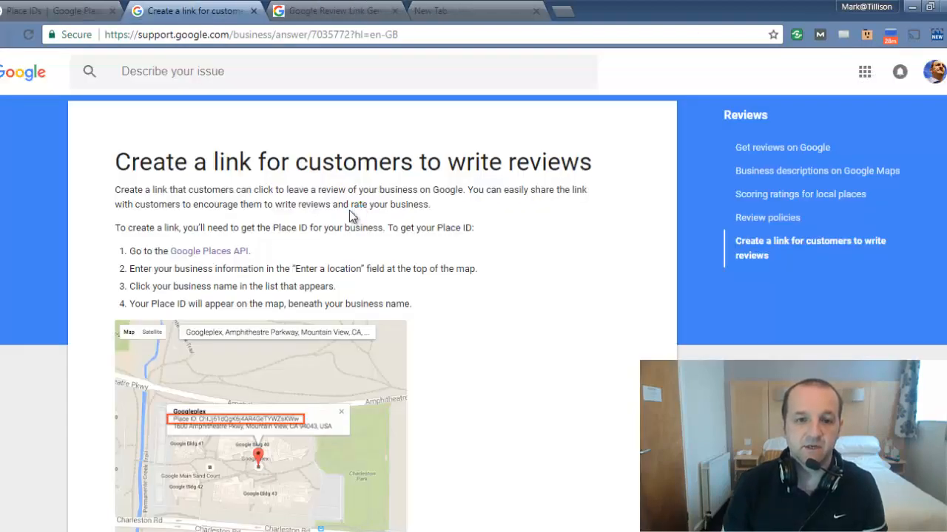
Locate the writereview URL in the help article and grab it as the link base
scroll("down", 3)
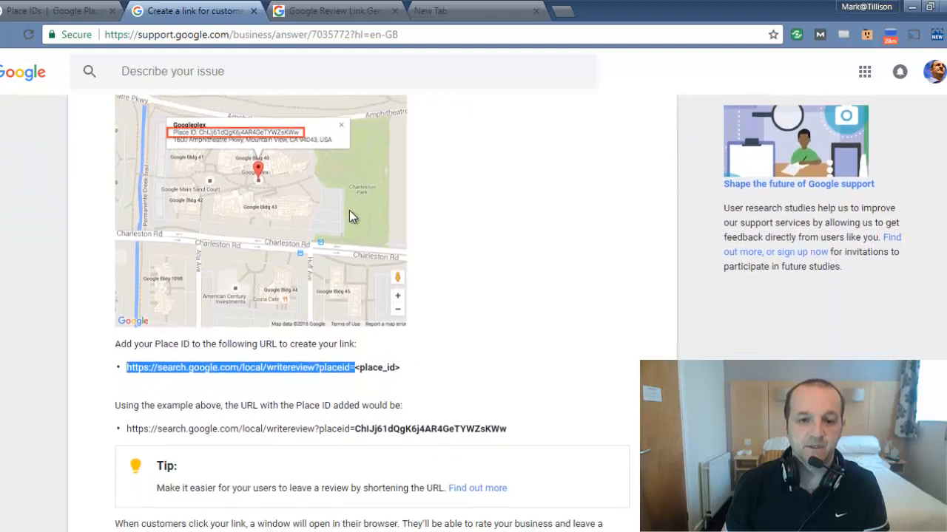
scroll("down", 3)
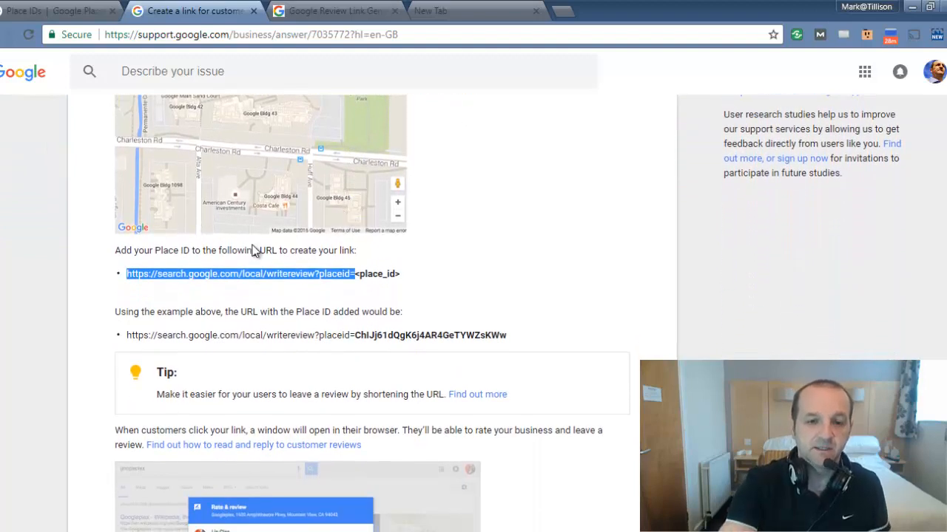
mouse_move(409, 265)
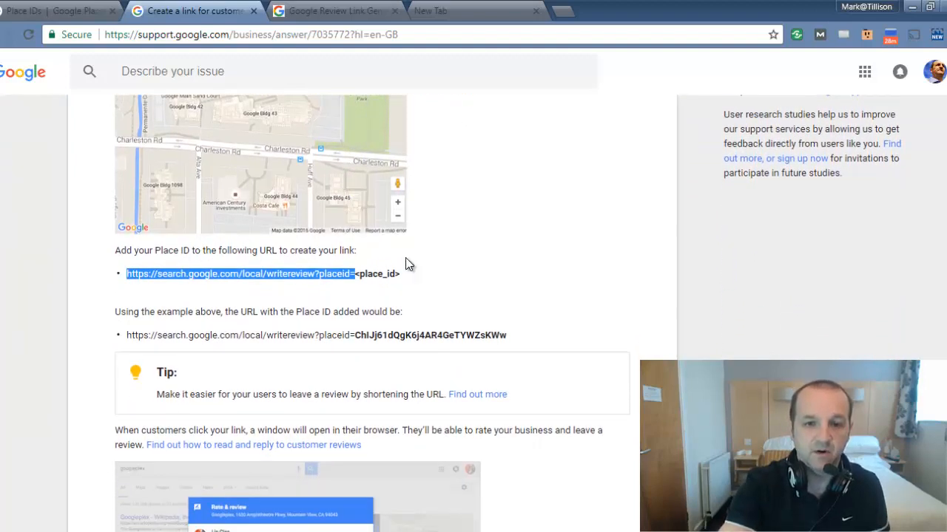
left_click(333, 10)
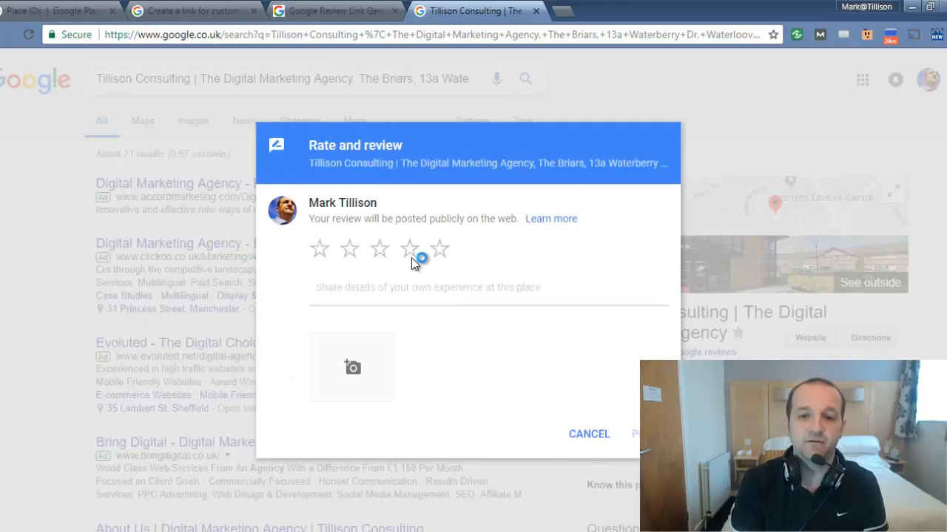
mouse_move(413, 263)
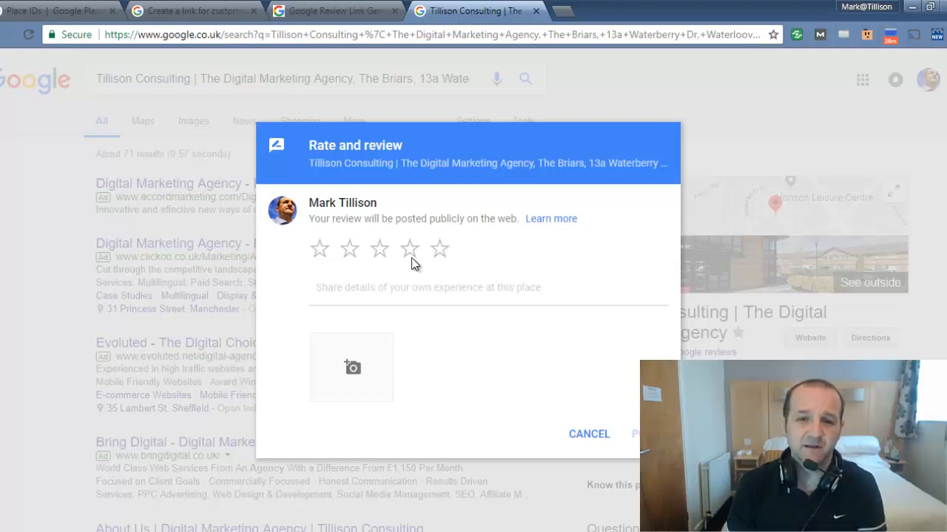
mouse_move(405, 263)
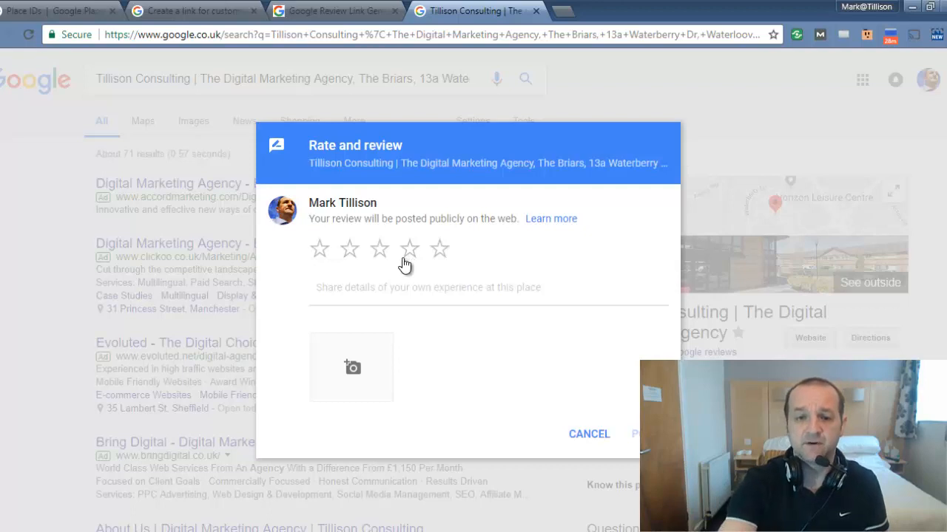
mouse_move(411, 293)
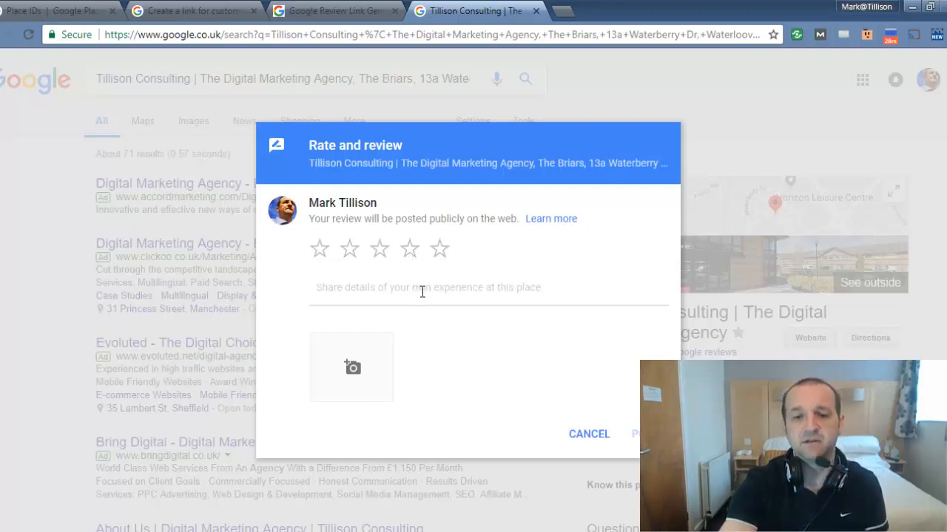
mouse_move(589, 434)
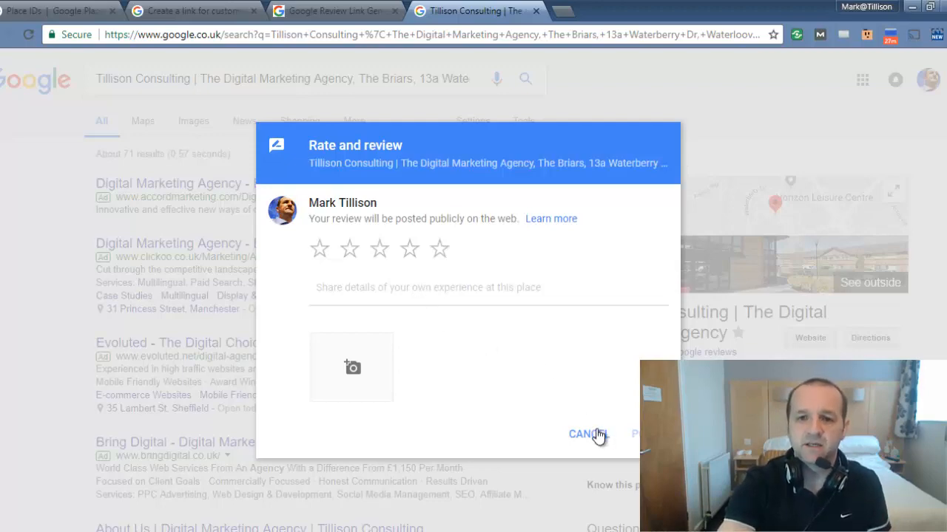
Cancel the Rate and review dialog without posting and start a new tab
left_click(582, 435)
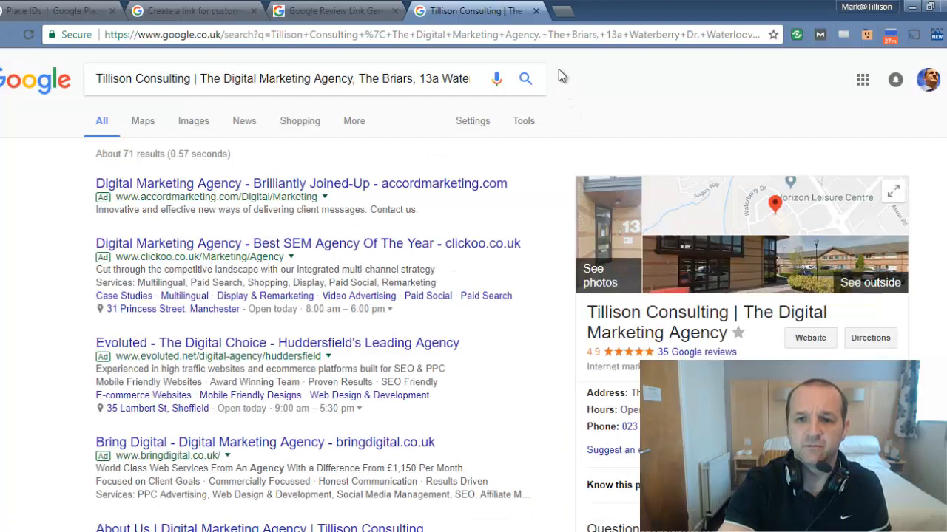
left_click(429, 34)
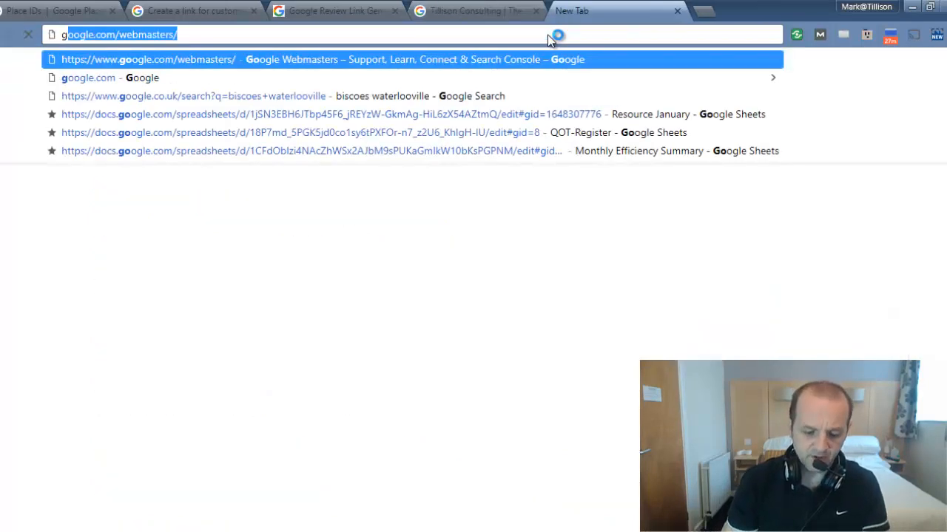
Load the goo.gl URL shortener site from the address bar
type("goo.gl")
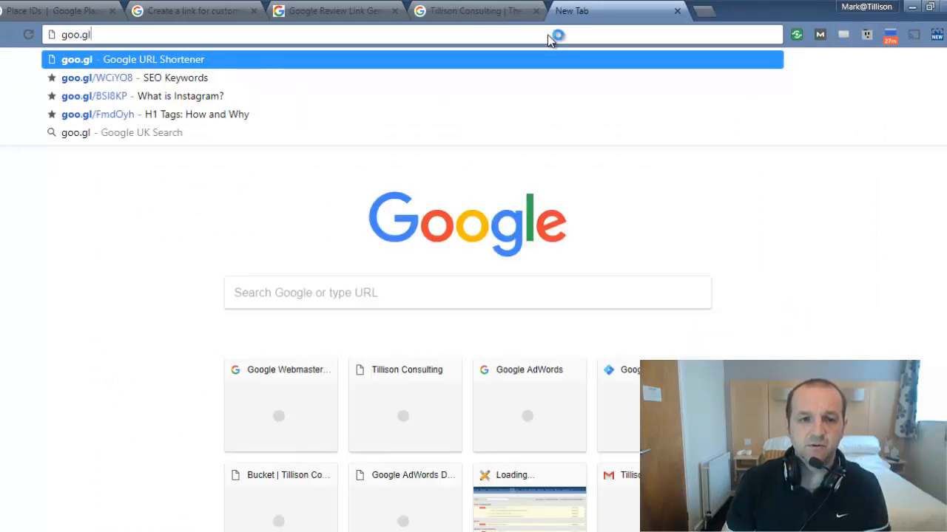
key("Return")
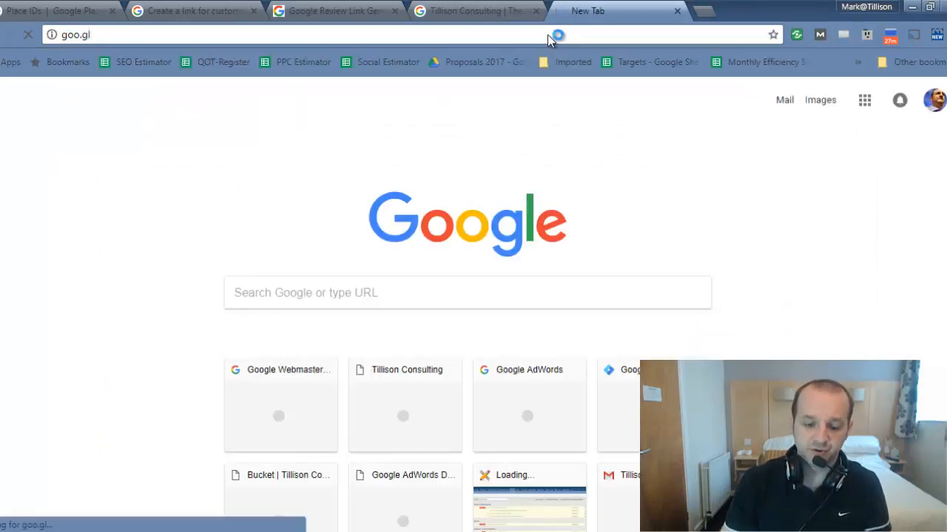
key("Return")
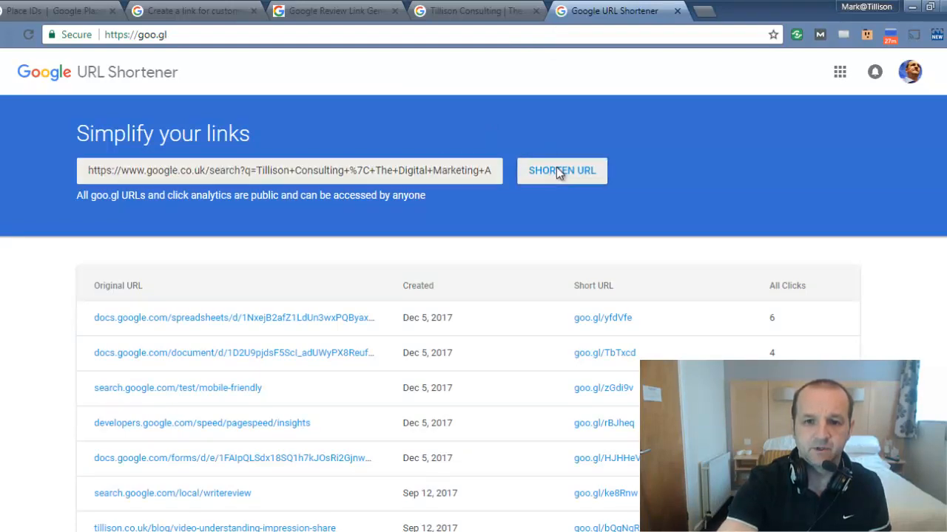
Shorten the pasted search link to goo.gl/Ny6Yw7 and copy the short URL
left_click(562, 170)
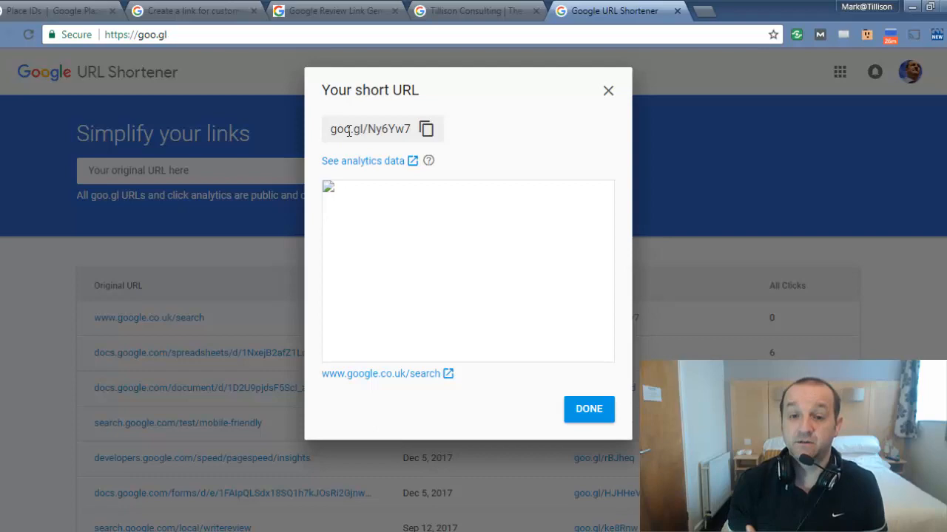
left_click(381, 372)
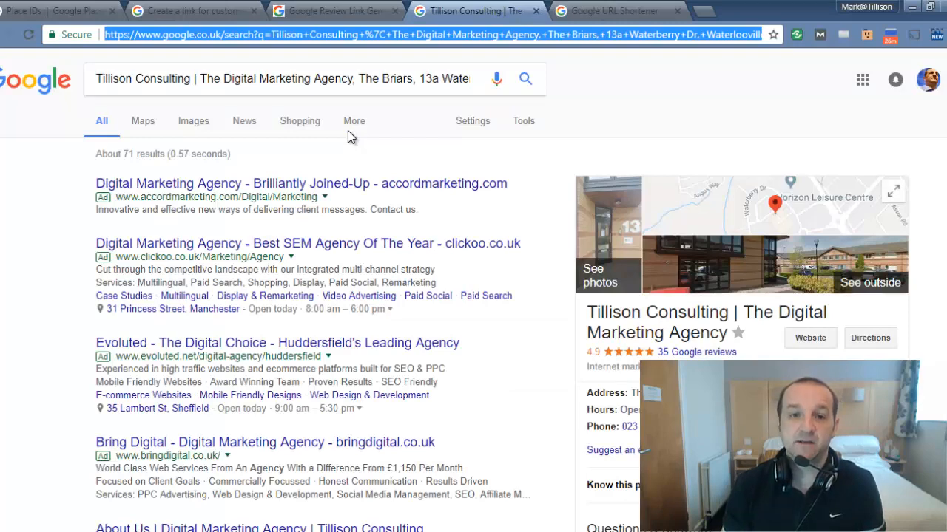
left_click(333, 10)
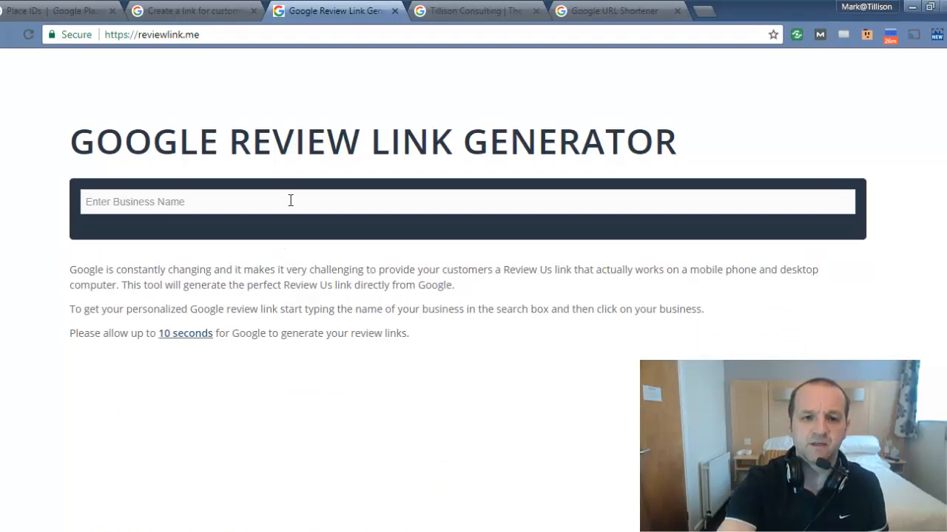
Enter 'til' and choose Tillison Consulting | The Digital Marketing Agency from the suggestions
type("tillison con")
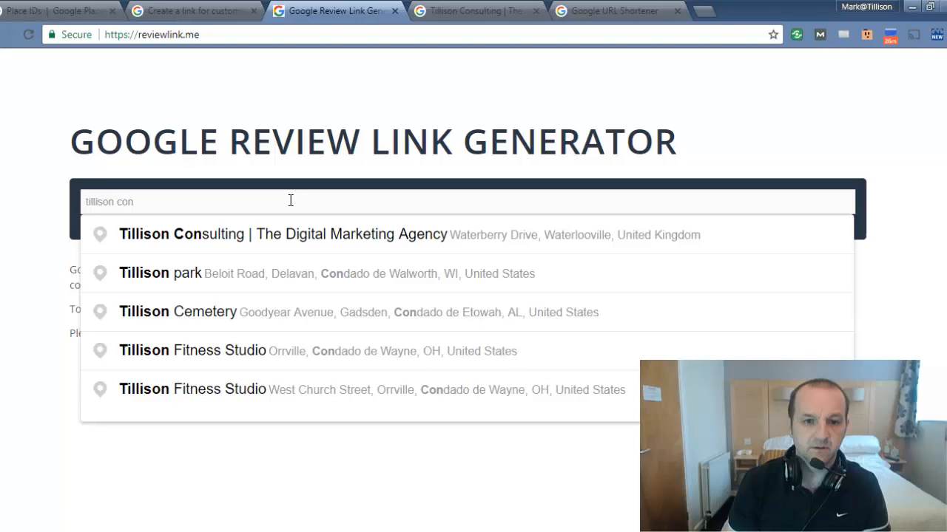
left_click(284, 233)
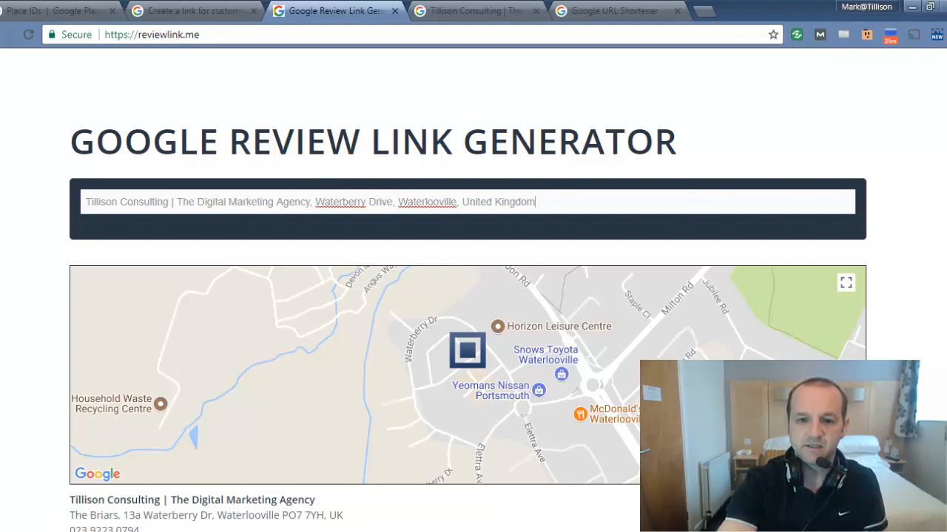
Reach the generated results and test the 5 Star Review Link
scroll("down", 3)
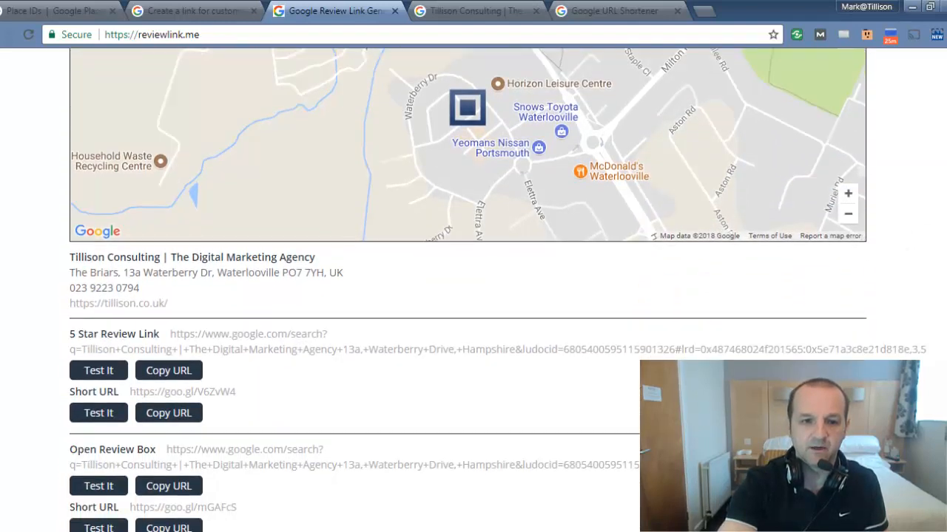
scroll("down", 3)
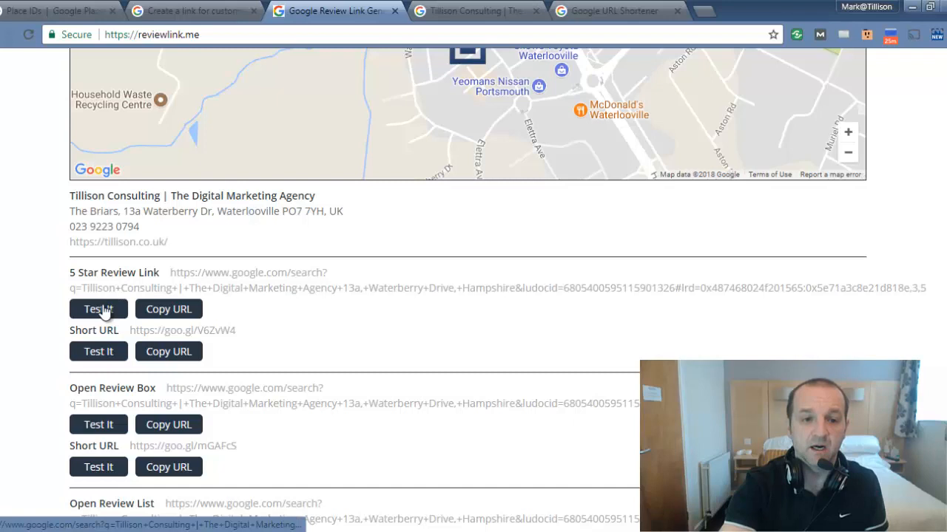
mouse_move(117, 327)
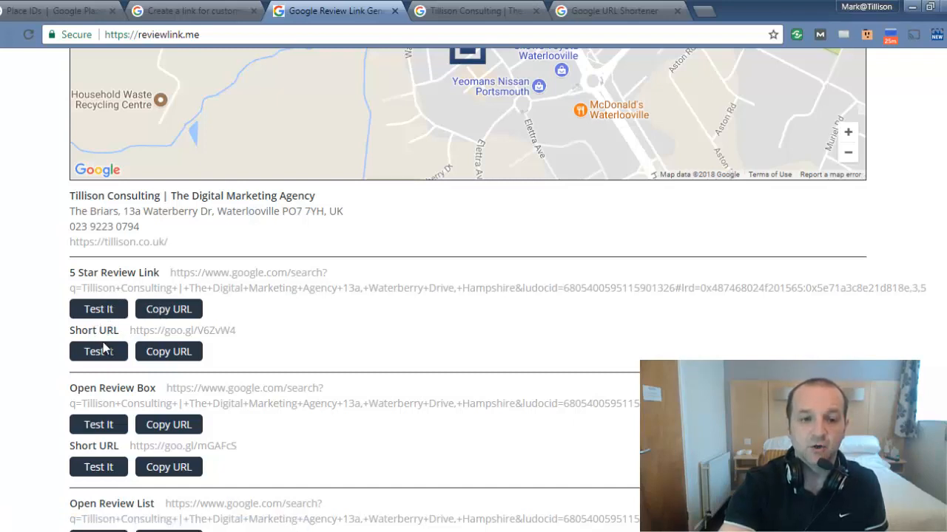
mouse_move(175, 346)
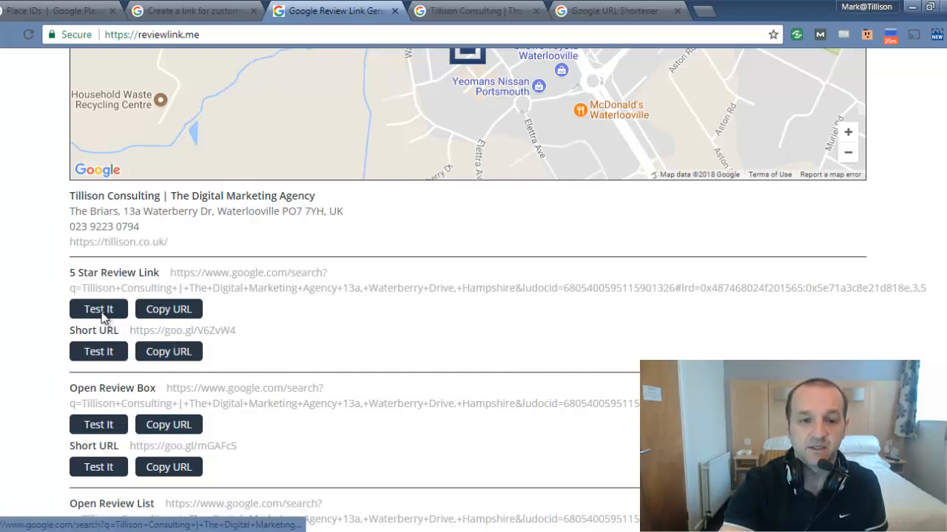
left_click(98, 309)
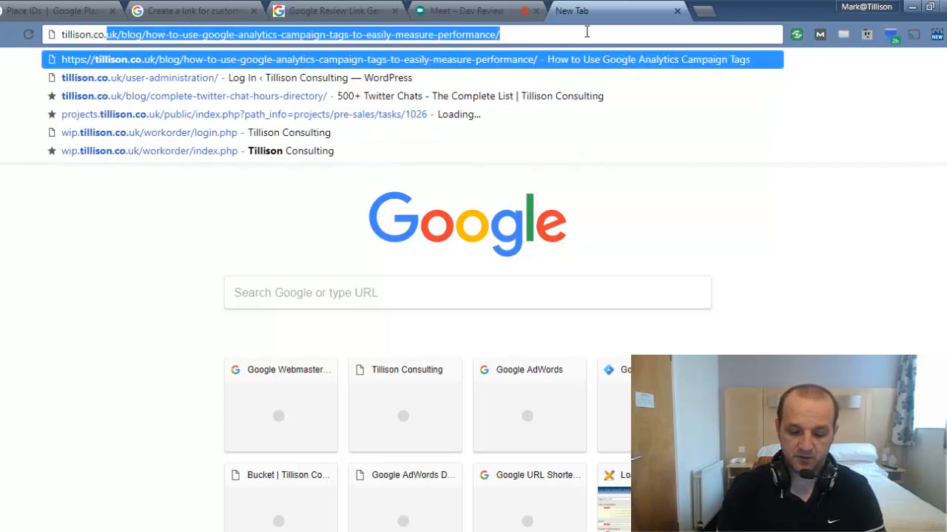
Load the custom tillison.co.uk/google-review redirect address
type("tillison.co.uk/google-review")
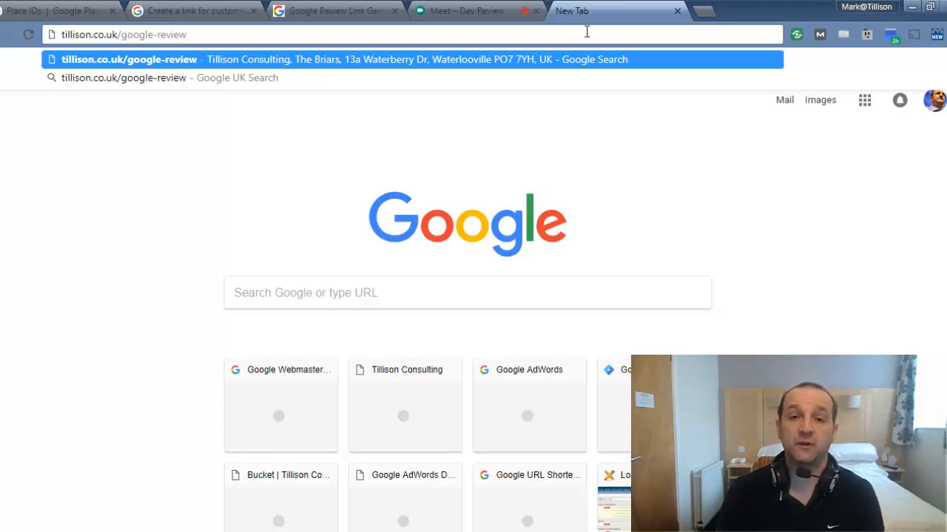
key("Return")
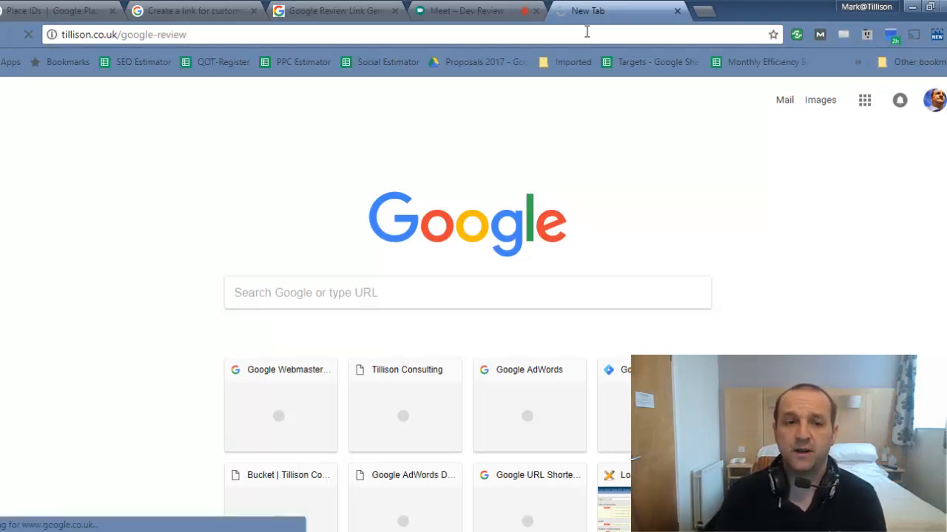